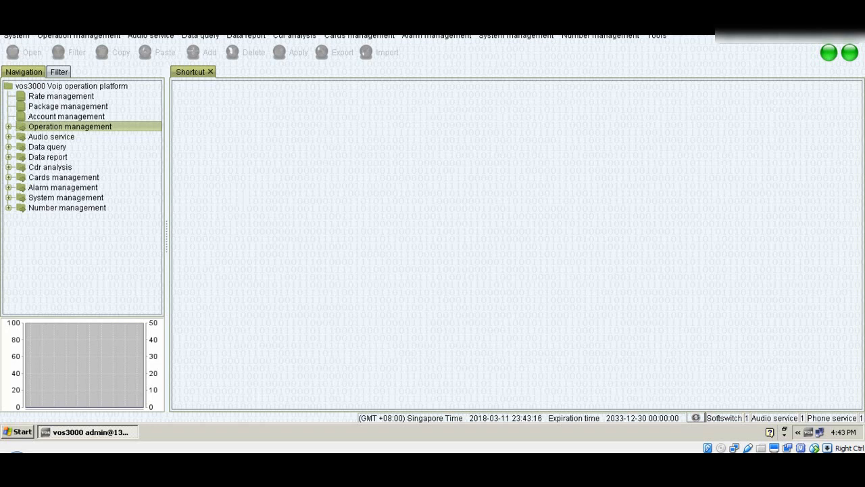
pyautogui.moveTo(680, 400)
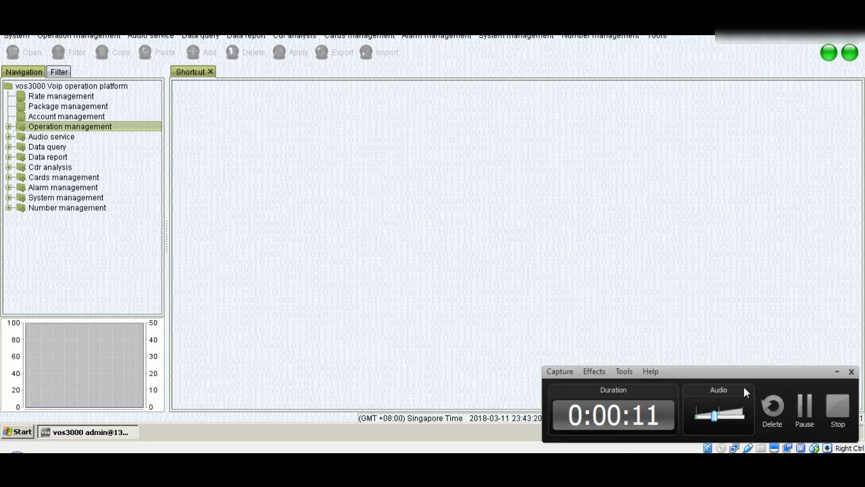
# Bring up Registration management from the Operation management menu, showing an empty table.
pyautogui.click(852, 370)
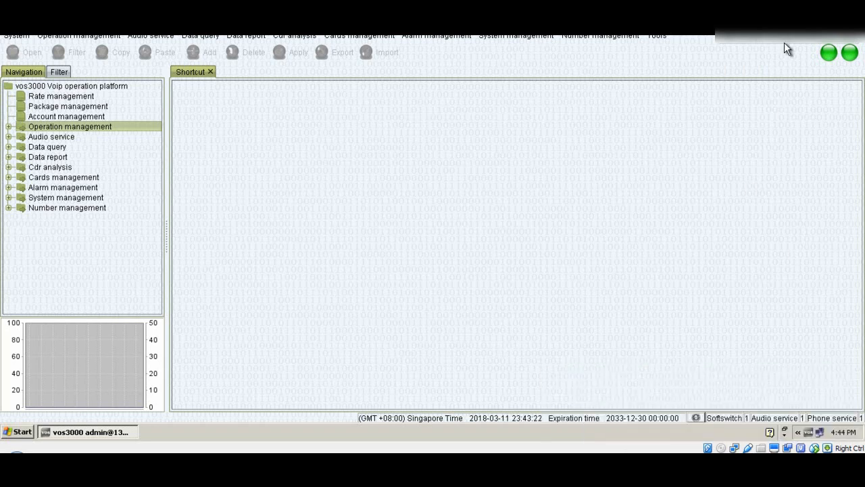
pyautogui.moveTo(737, 44)
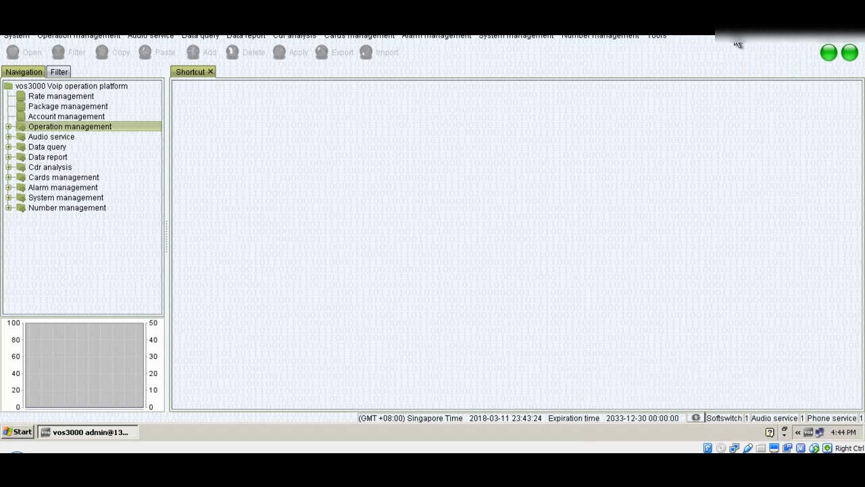
pyautogui.moveTo(298, 241)
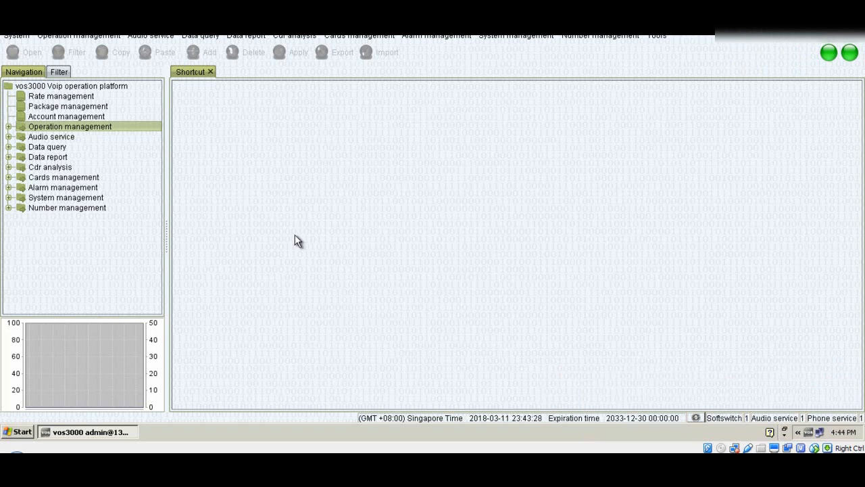
pyautogui.moveTo(243, 215)
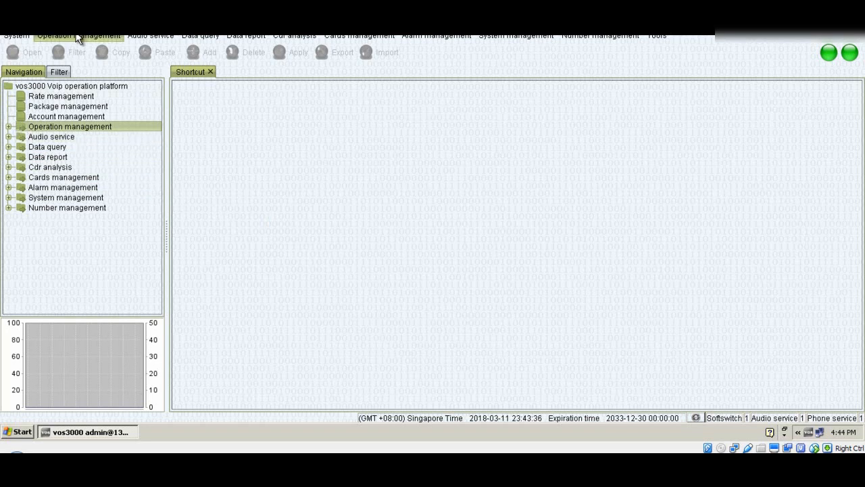
pyautogui.click(78, 35)
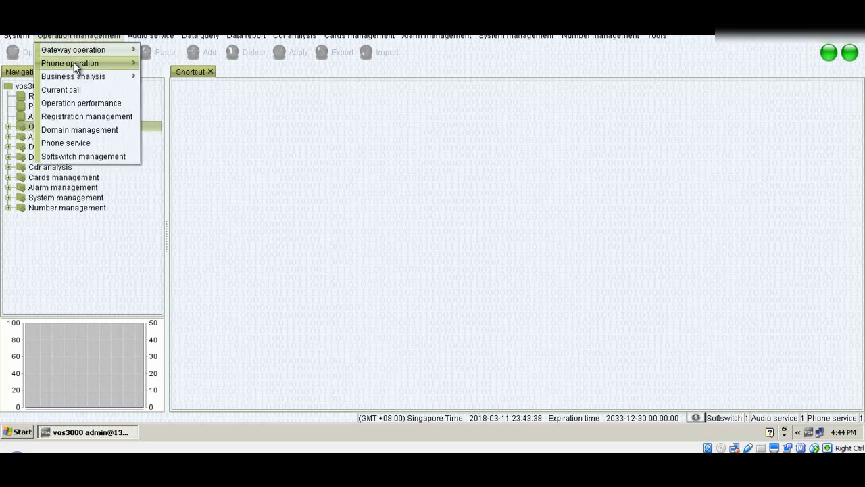
pyautogui.moveTo(87, 116)
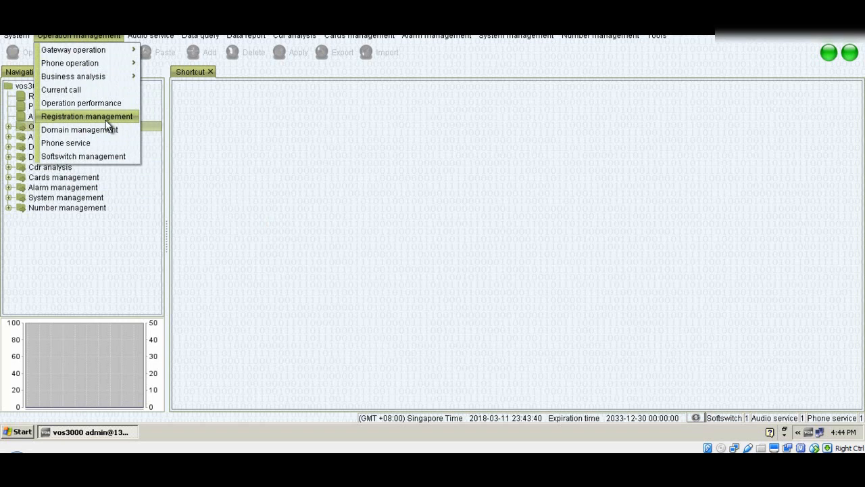
pyautogui.click(86, 116)
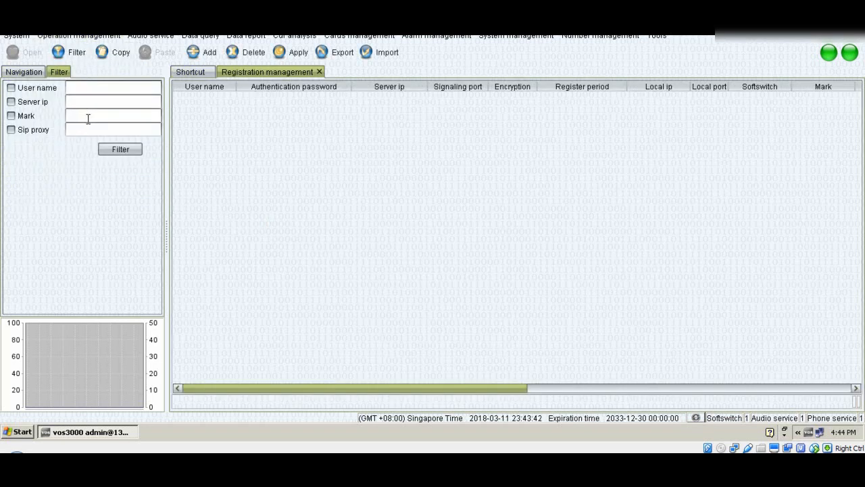
pyautogui.moveTo(167, 130)
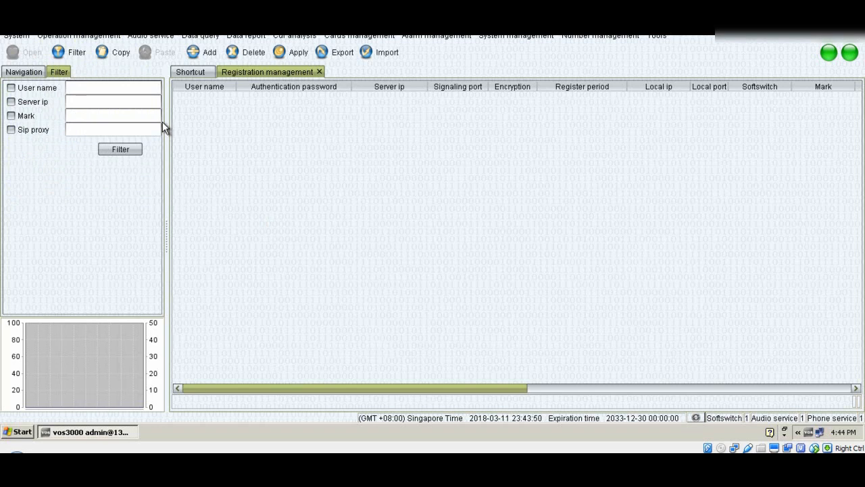
# Add a registration entry with user name guru, password, server IP, port 5060 and mark guru, then apply it.
pyautogui.click(200, 51)
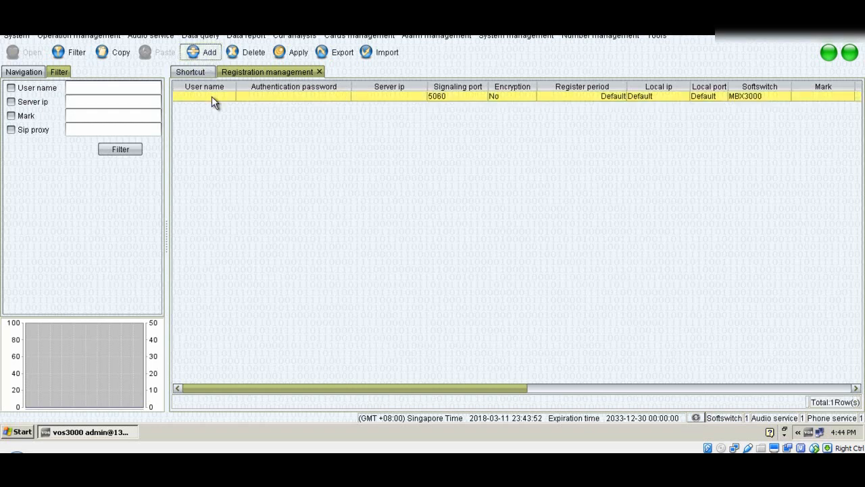
pyautogui.click(203, 96)
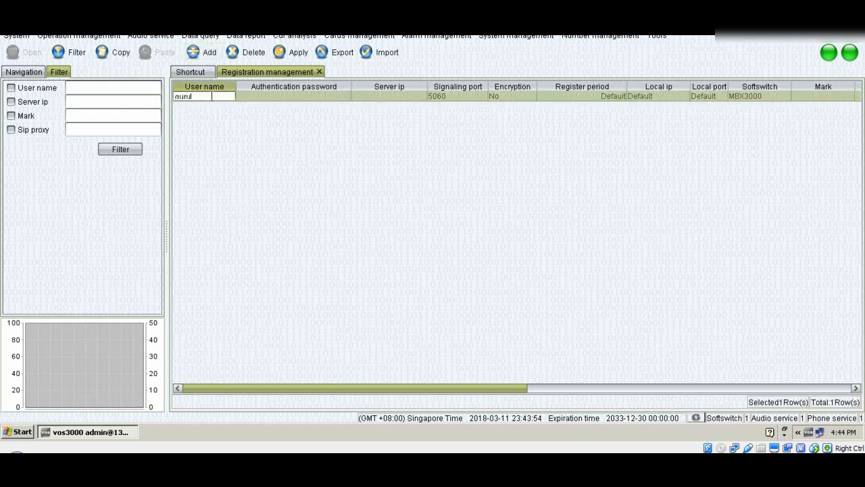
pyautogui.click(292, 95)
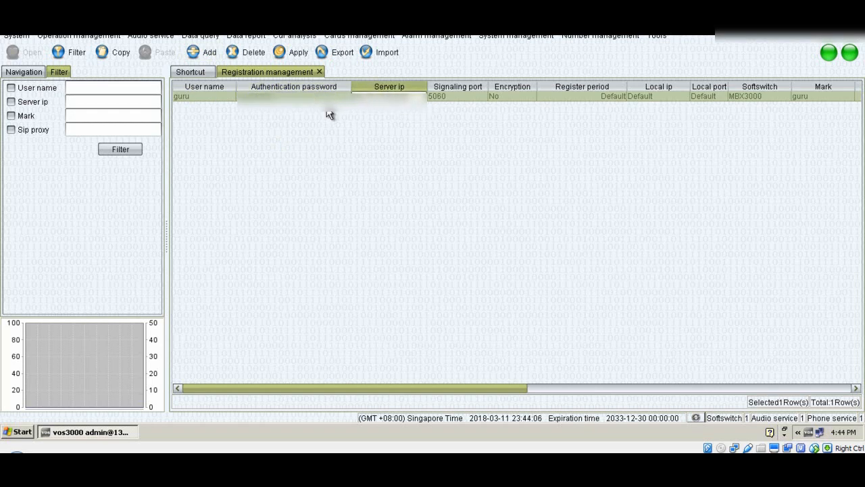
pyautogui.moveTo(452, 105)
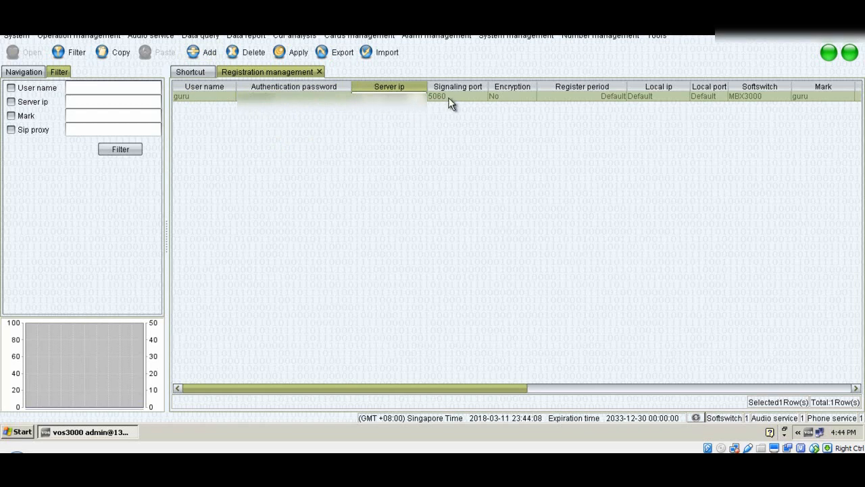
pyautogui.click(457, 87)
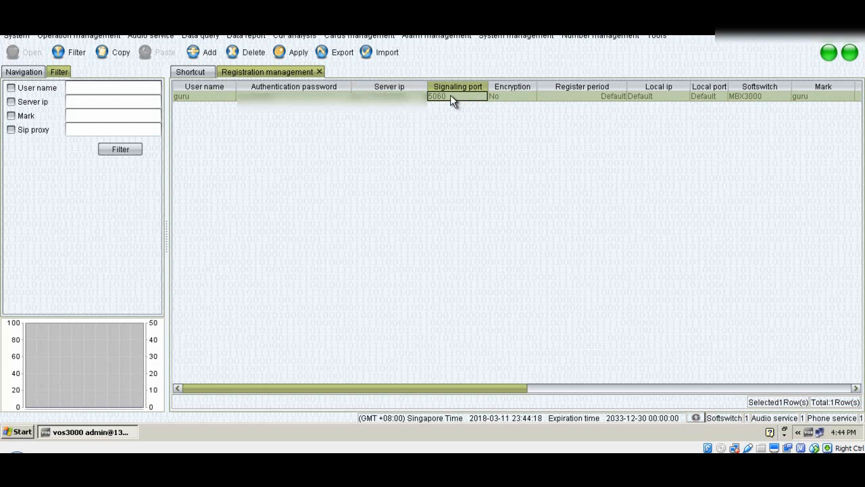
pyautogui.moveTo(389, 88)
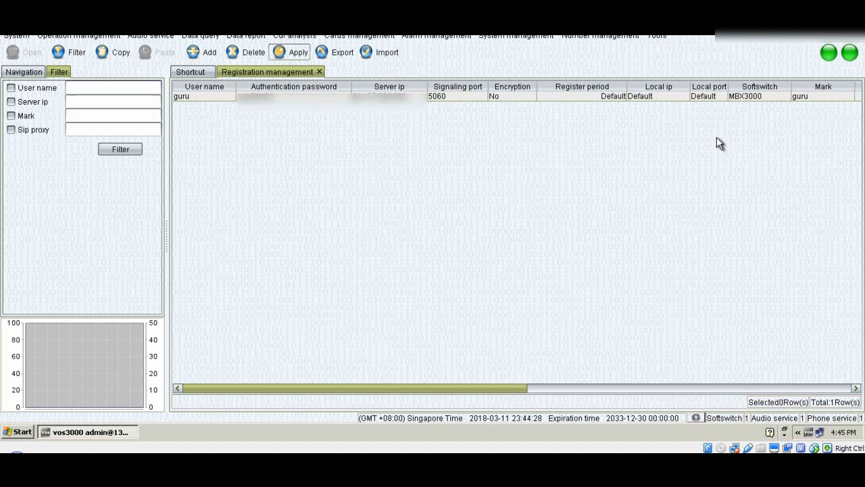
pyautogui.moveTo(835, 89)
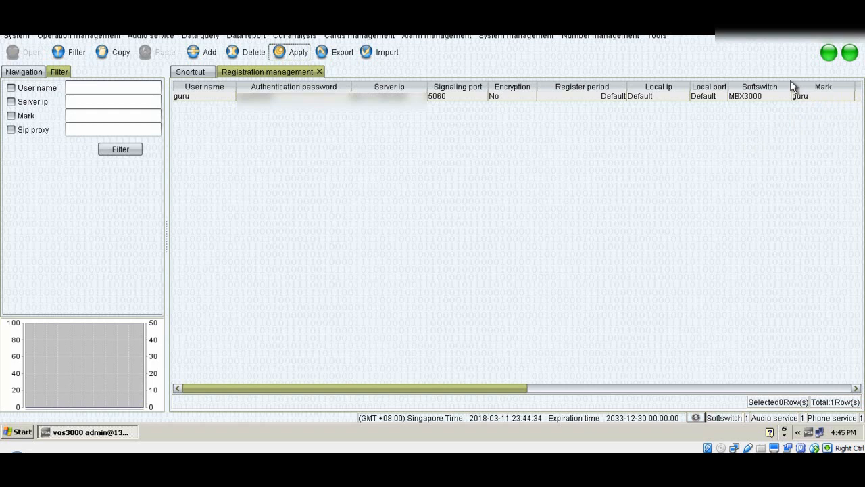
pyautogui.click(818, 96)
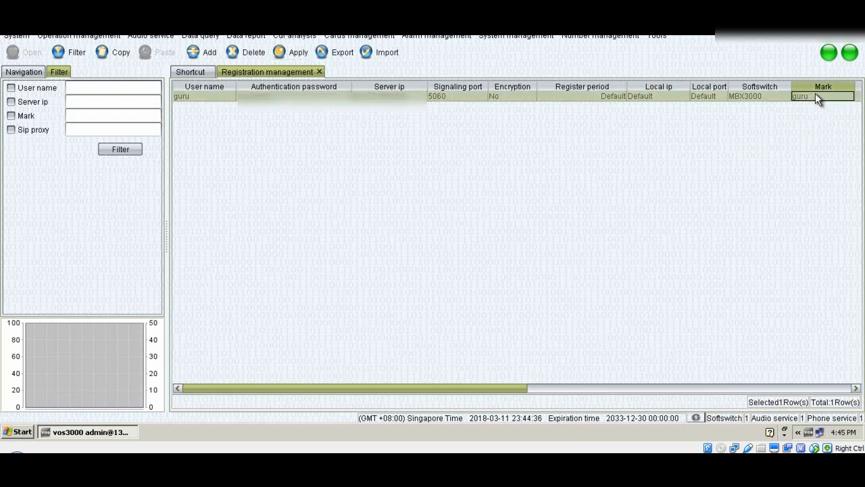
pyautogui.moveTo(795, 88)
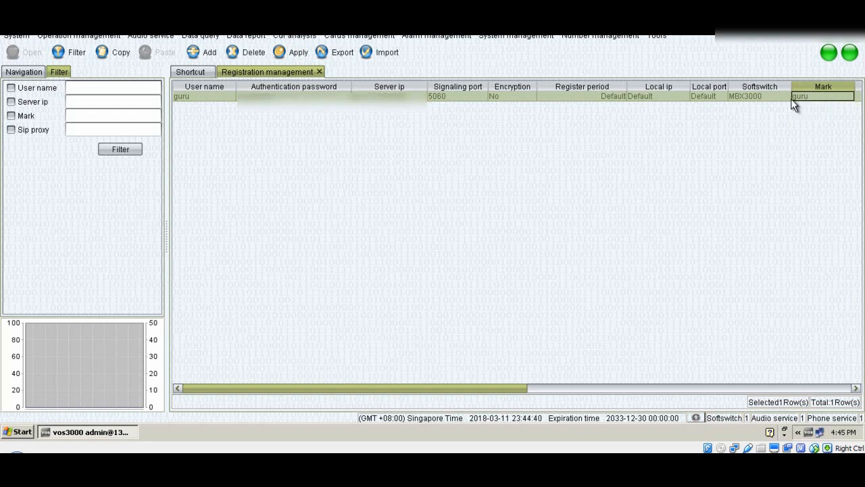
pyautogui.moveTo(797, 89)
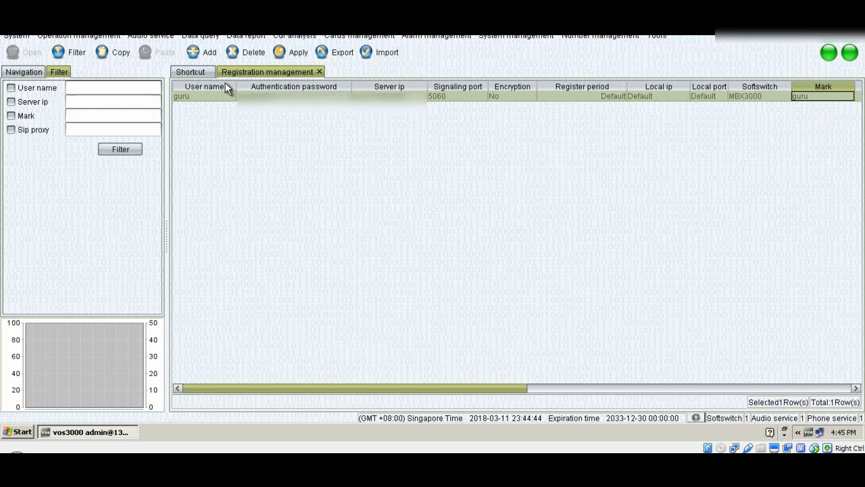
# In the Routing gateway list, create a gateway with id RoutingAuth and prefix 44.
pyautogui.click(23, 72)
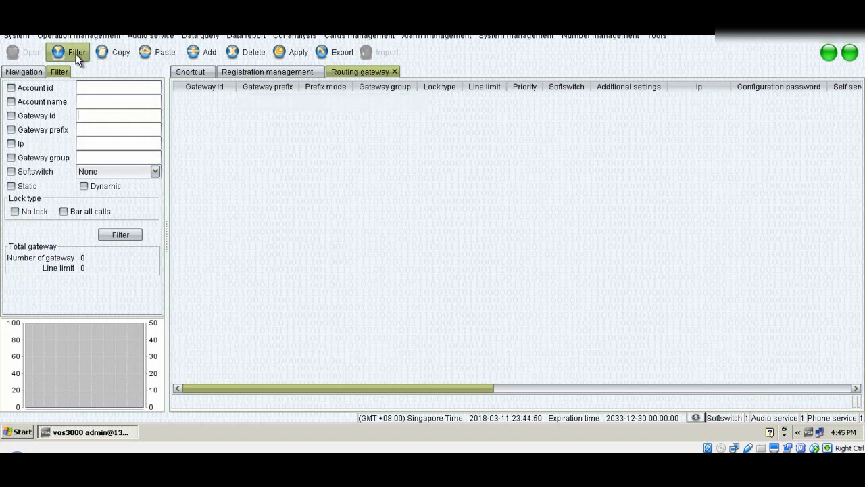
pyautogui.click(120, 235)
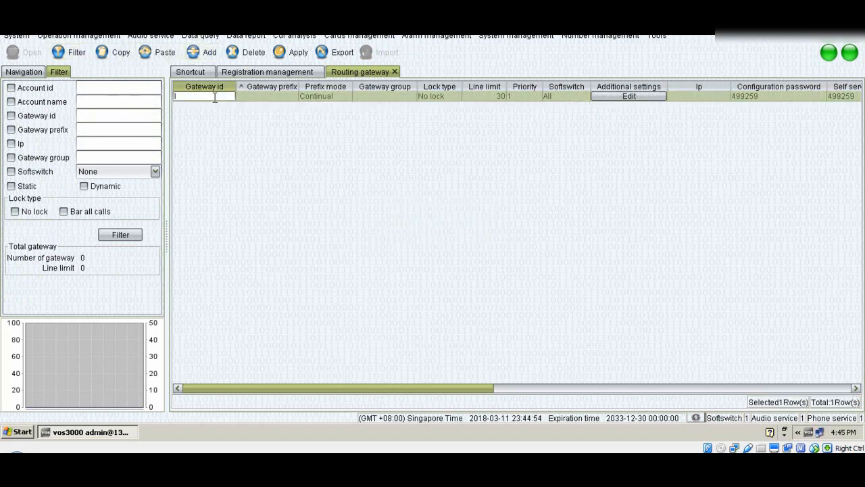
pyautogui.write('RoutingAut')
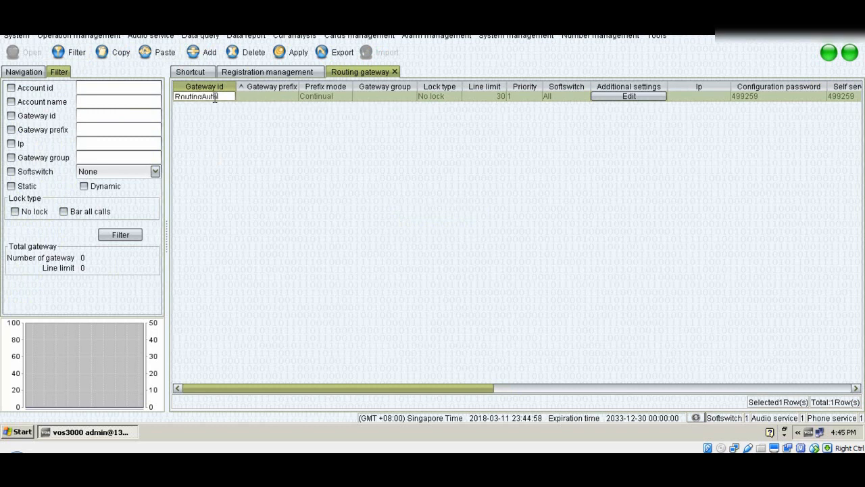
pyautogui.click(265, 95)
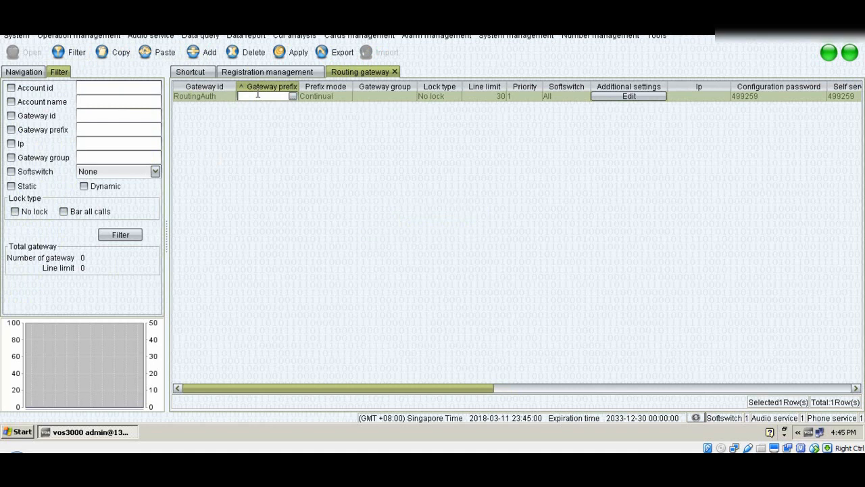
pyautogui.write('44')
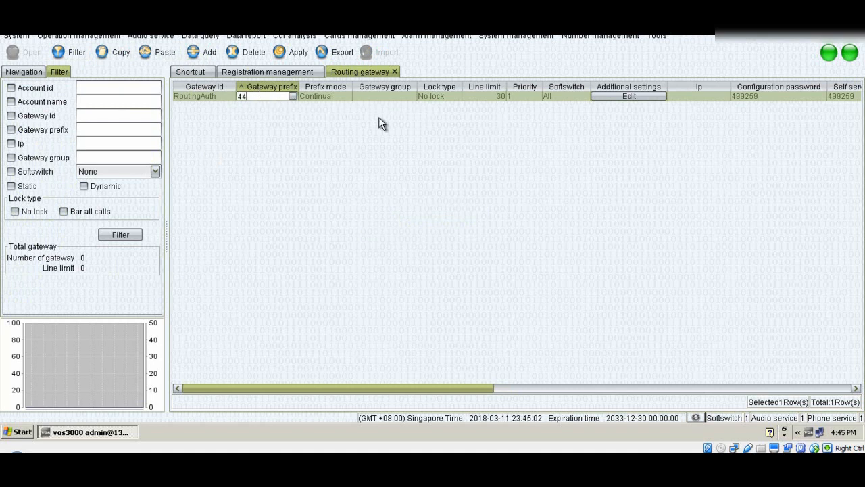
pyautogui.moveTo(474, 97)
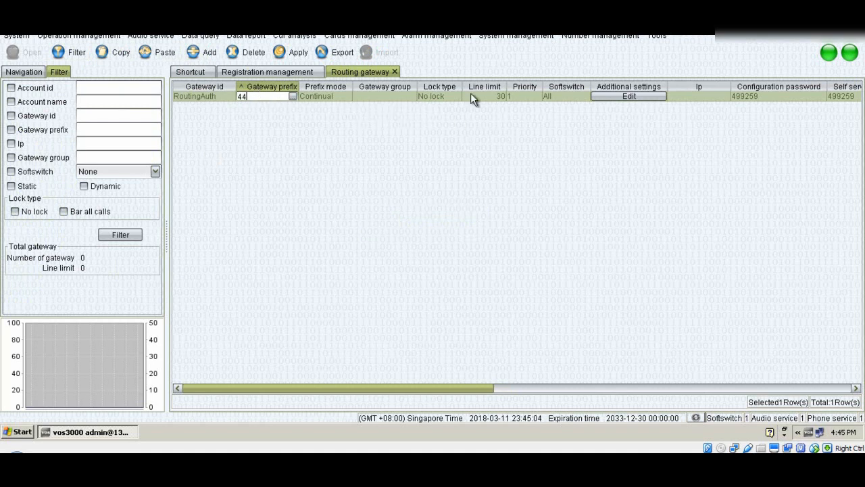
# In additional settings, set gateway type Registration with identification guru and confirm.
pyautogui.click(629, 94)
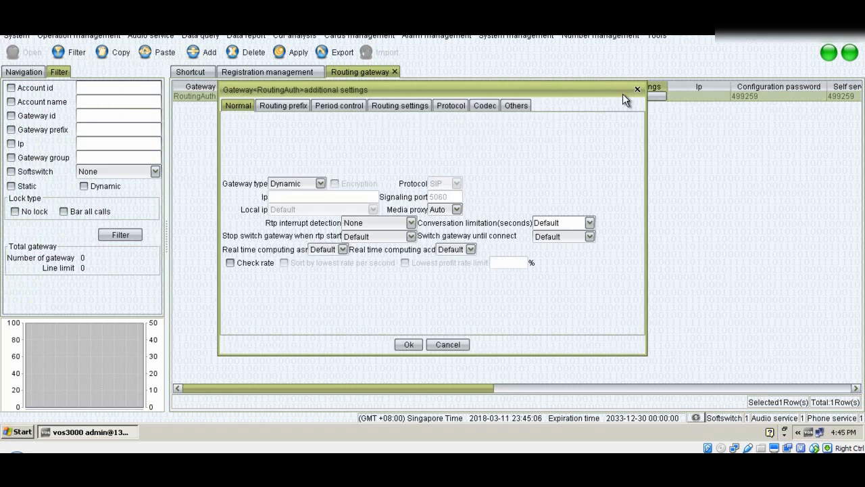
pyautogui.click(319, 184)
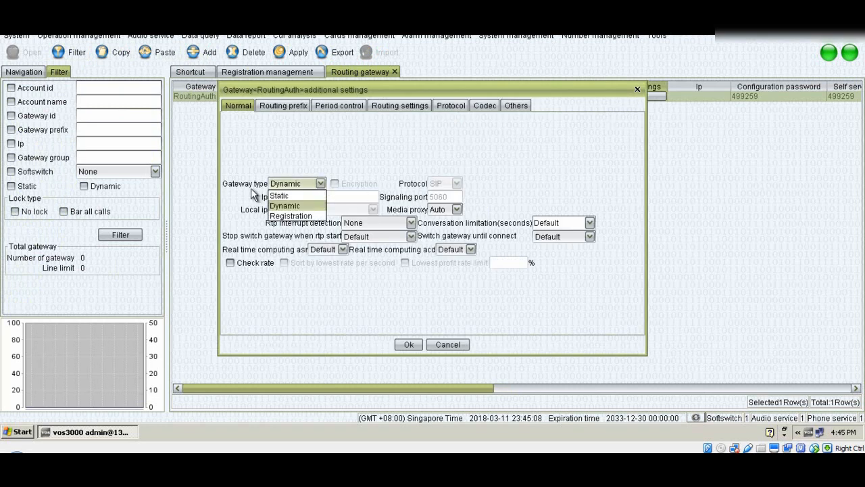
pyautogui.moveTo(290, 217)
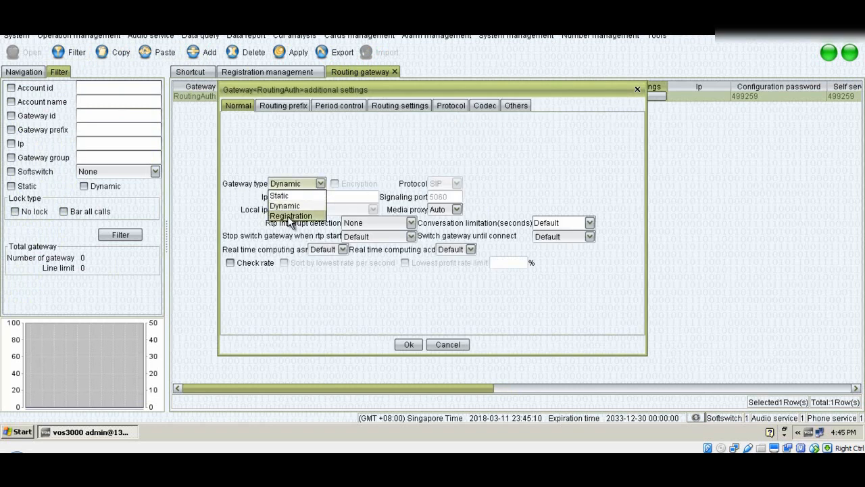
pyautogui.click(290, 216)
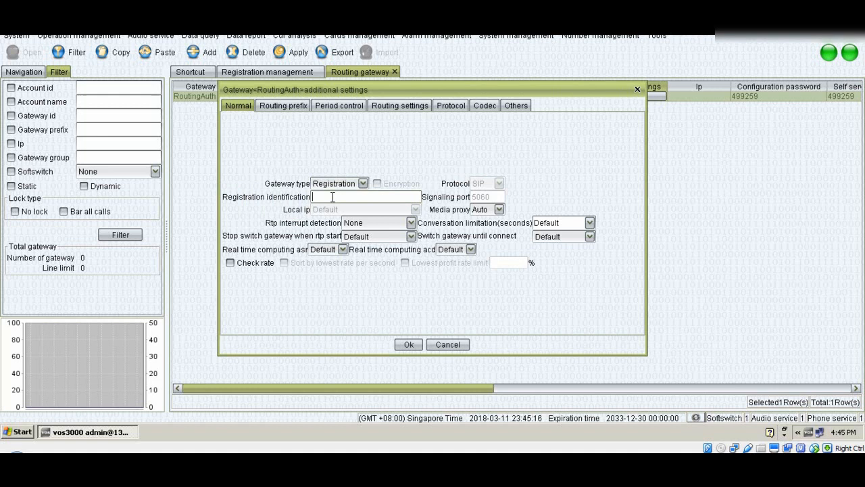
pyautogui.click(365, 197)
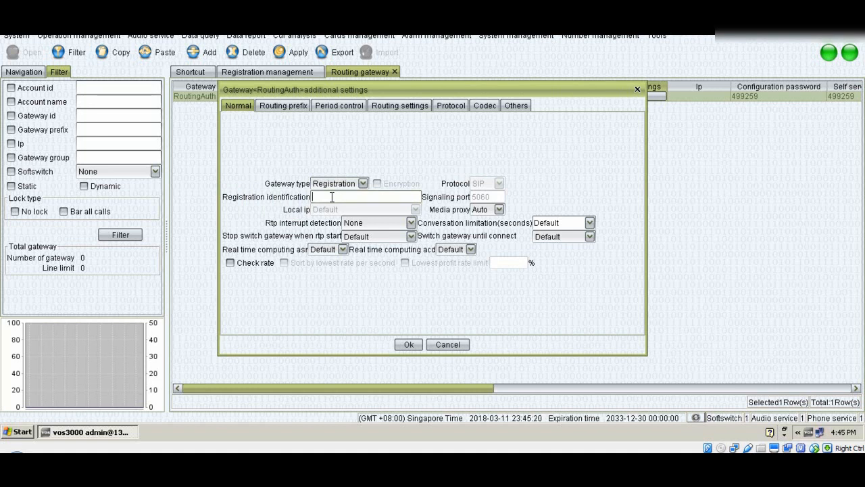
pyautogui.write('guru')
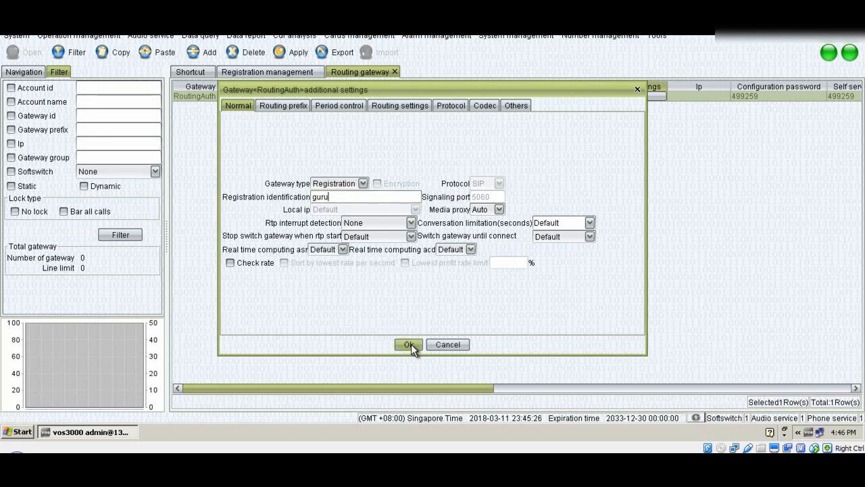
pyautogui.click(409, 345)
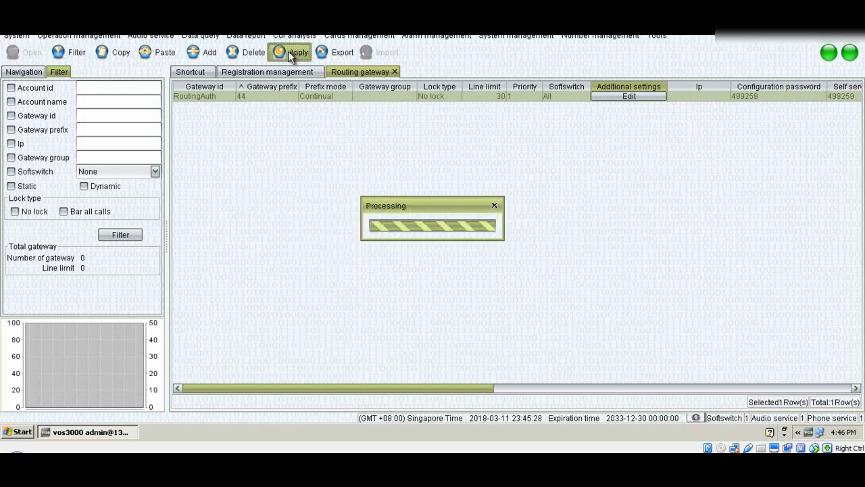
# Apply the RoutingAuth gateway and return to the Registration management list.
pyautogui.click(289, 52)
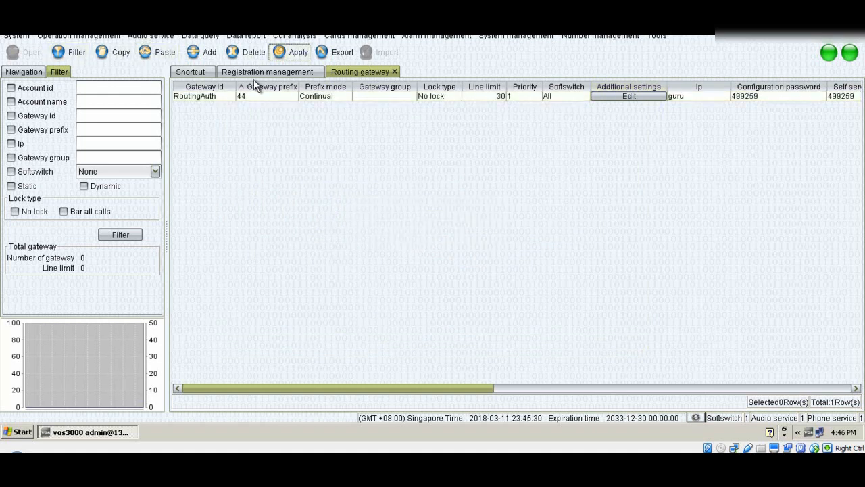
pyautogui.click(267, 71)
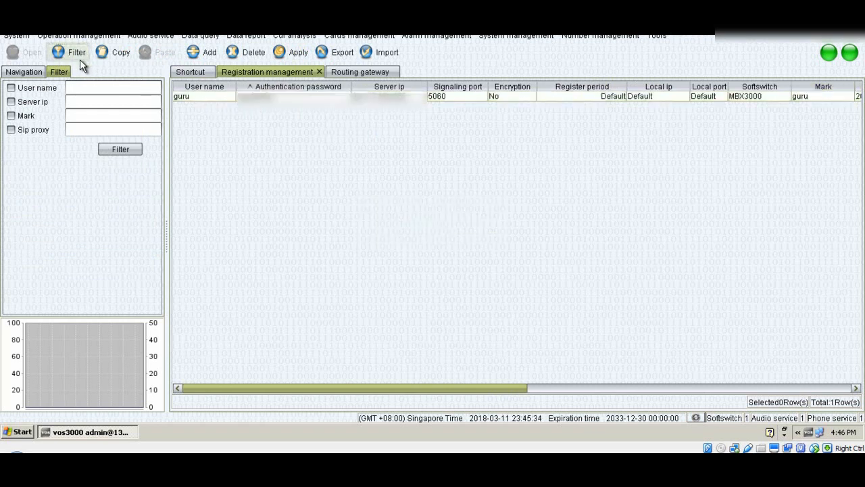
pyautogui.moveTo(208, 119)
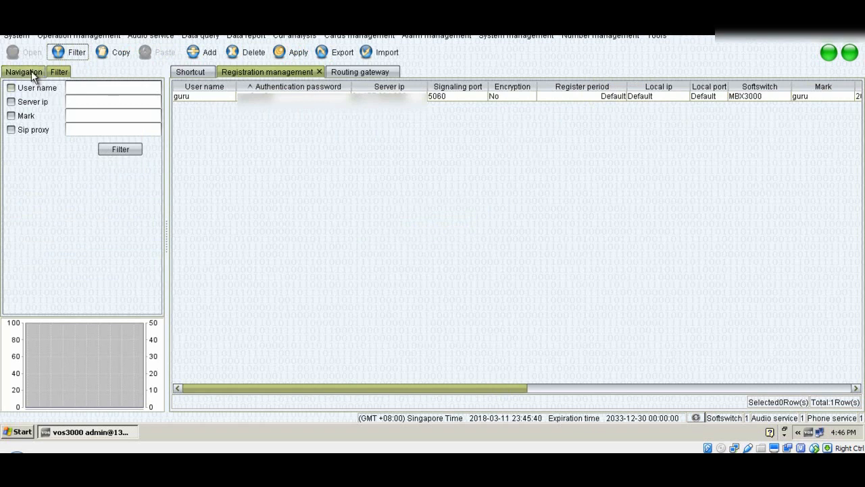
# From the navigation tree, open Online routing gateway under Gateway operation.
pyautogui.click(23, 72)
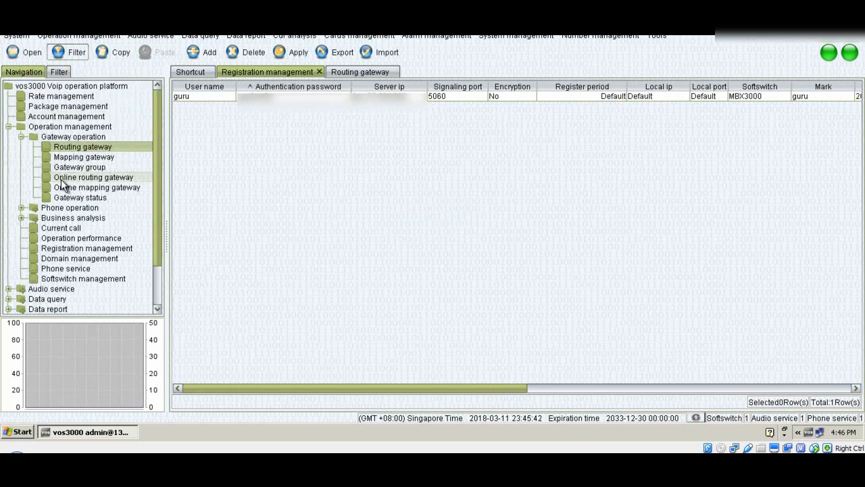
pyautogui.click(92, 177)
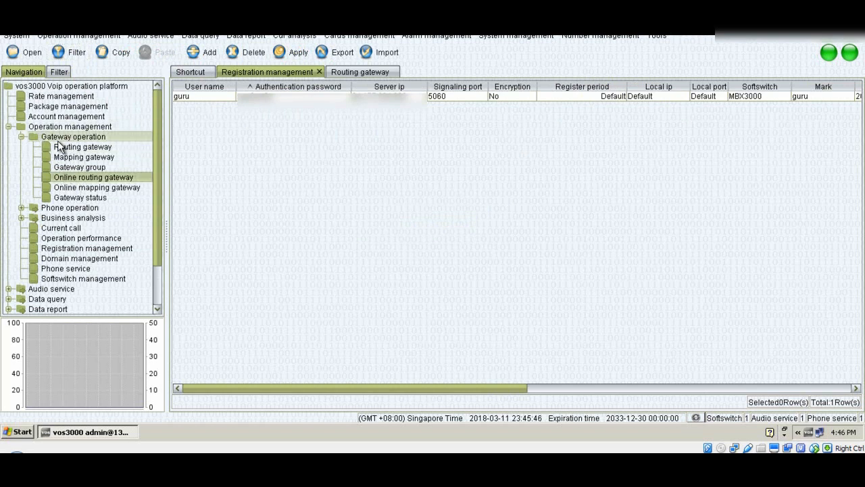
pyautogui.moveTo(102, 146)
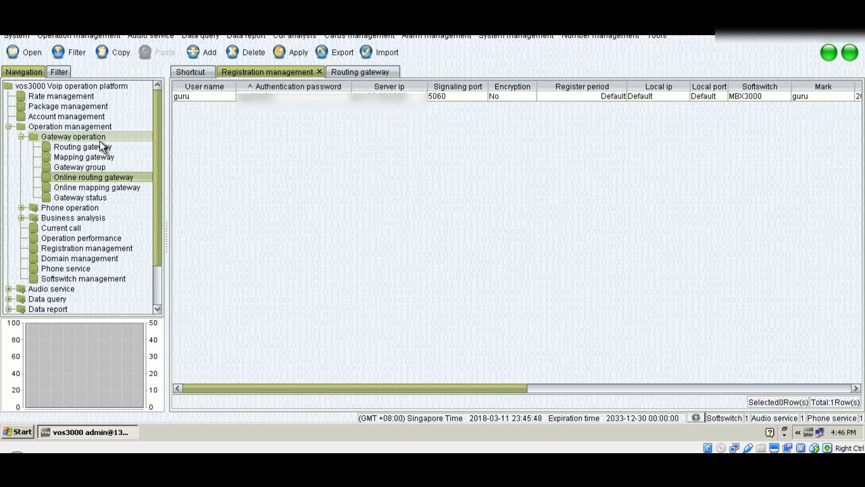
pyautogui.moveTo(271, 291)
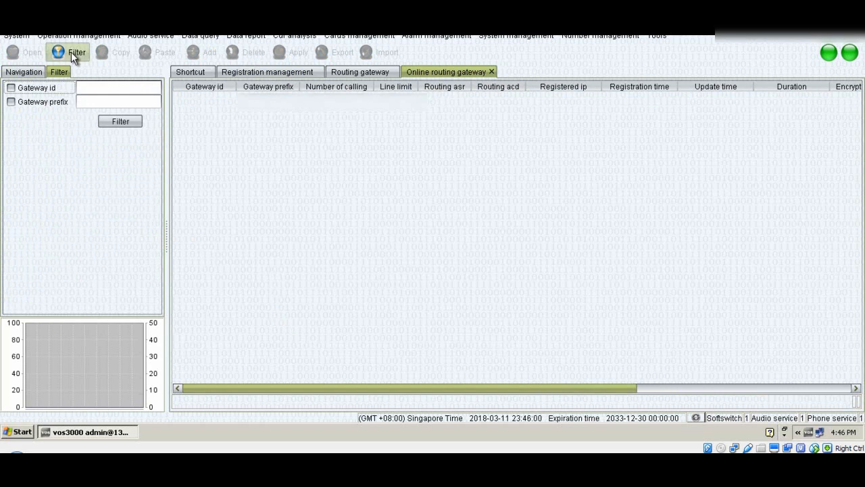
# Filter the online routing gateways so RoutingAuth with prefix 44 is listed as online.
pyautogui.click(76, 52)
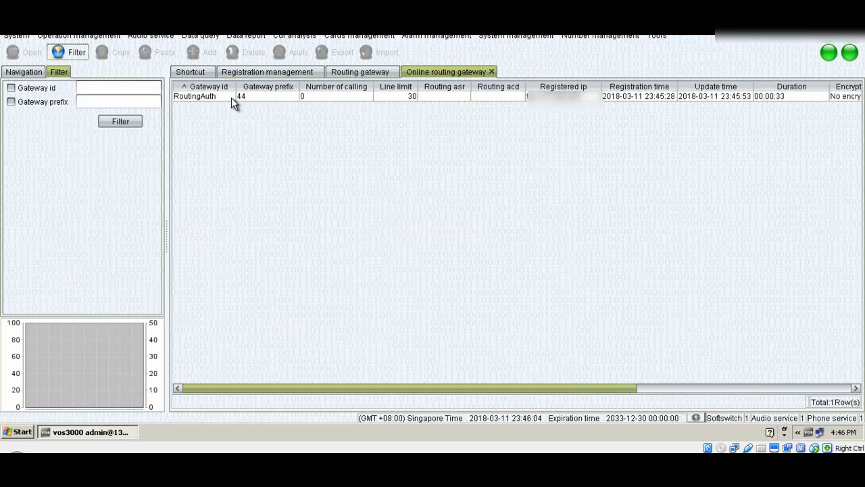
pyautogui.moveTo(350, 102)
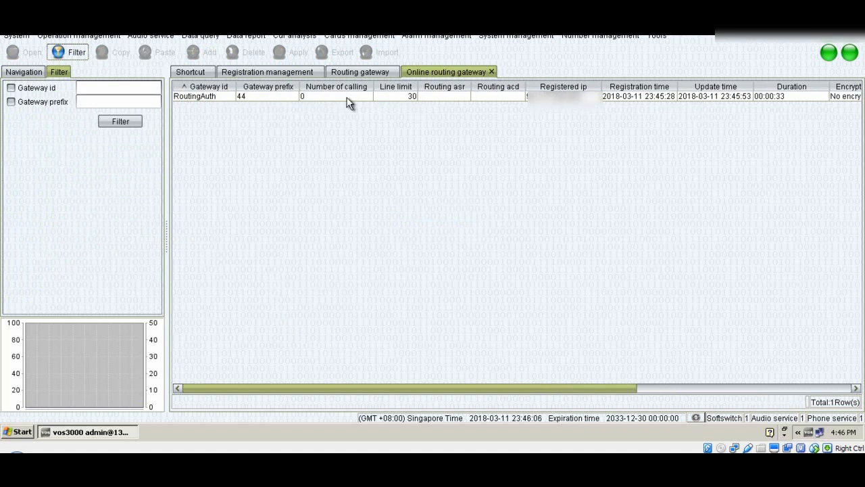